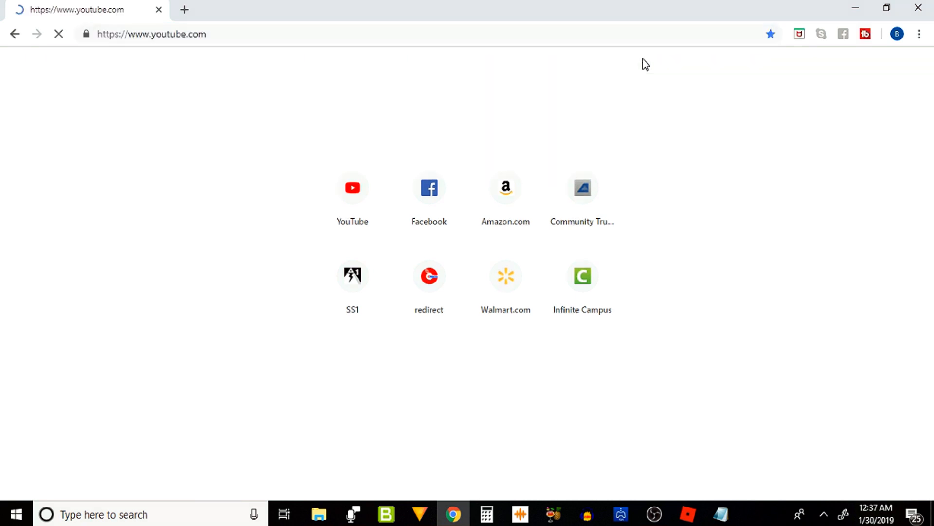
View the hurley_001 channel page and launch YouTube Studio (beta)
click(352, 188)
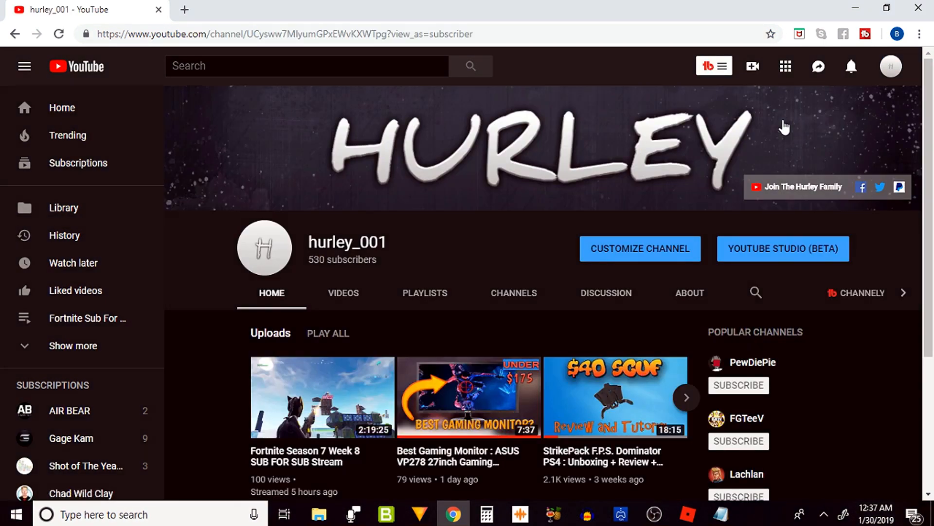
mouse_move(654, 261)
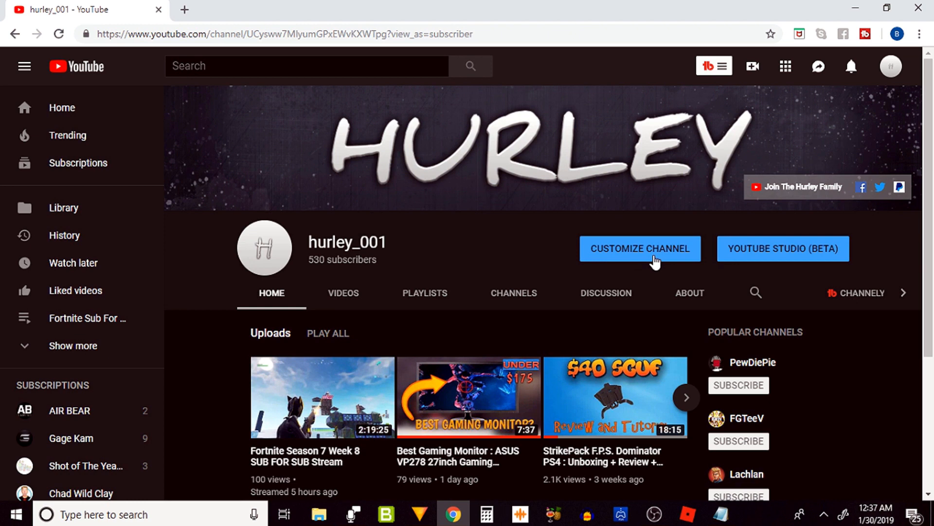
mouse_move(810, 255)
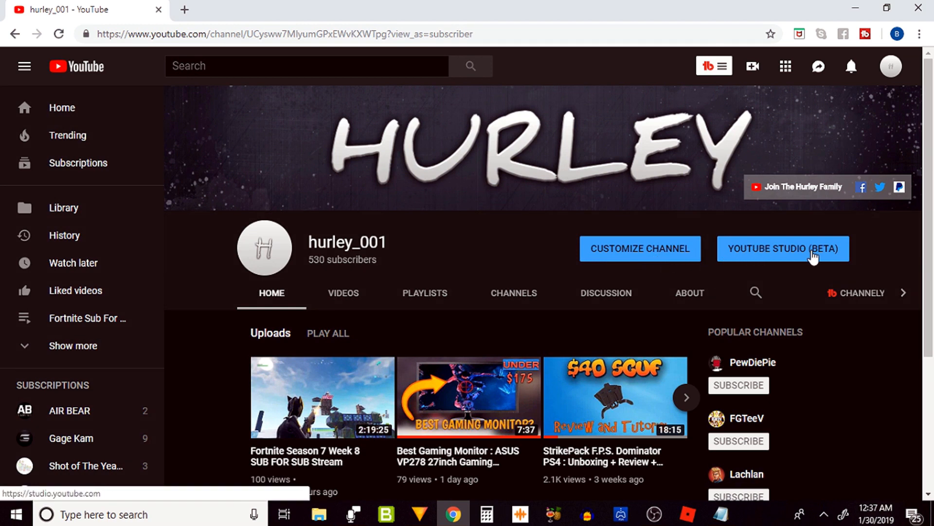
click(783, 248)
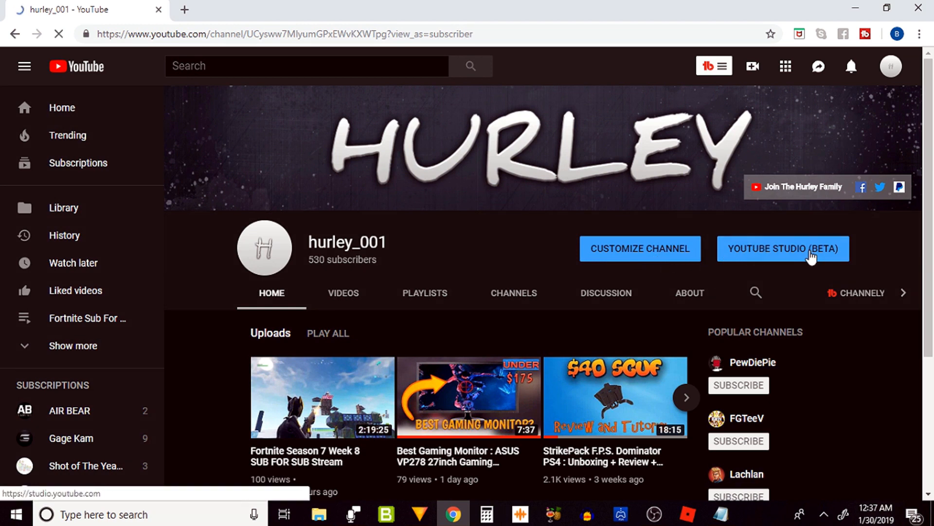
click(783, 248)
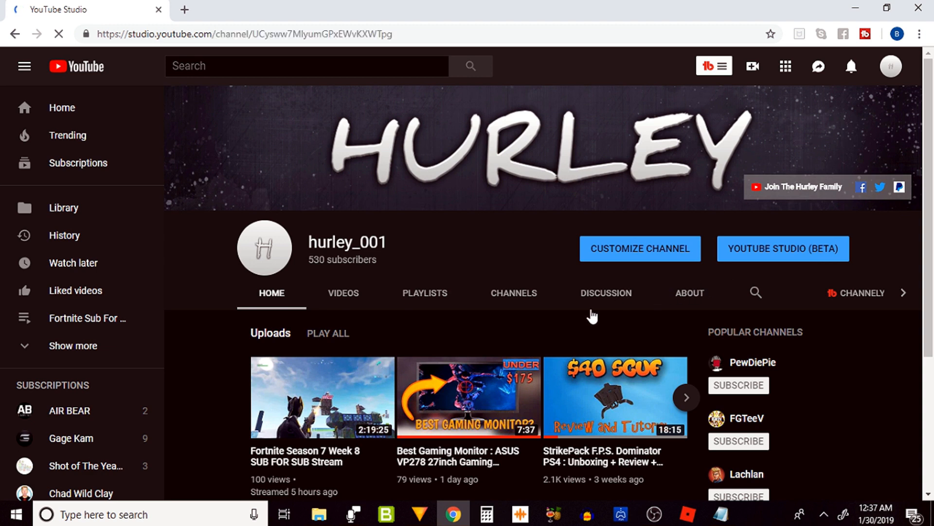
Open Customize channel from the Studio sidebar's Other features menu
click(783, 248)
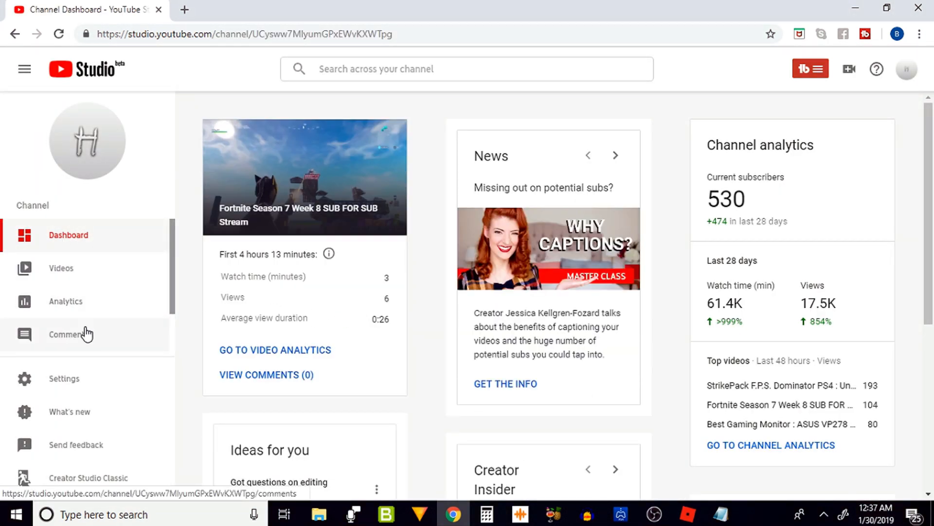
mouse_move(113, 240)
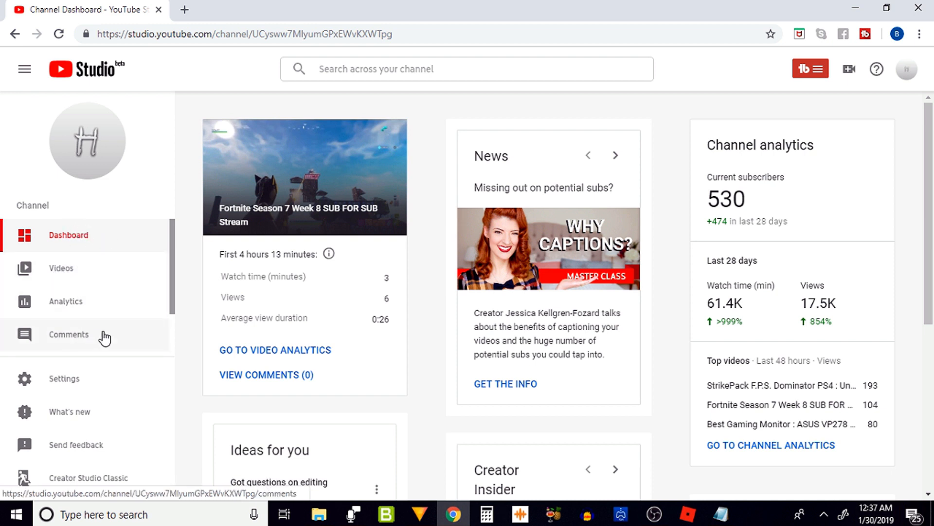
scroll(down, 3)
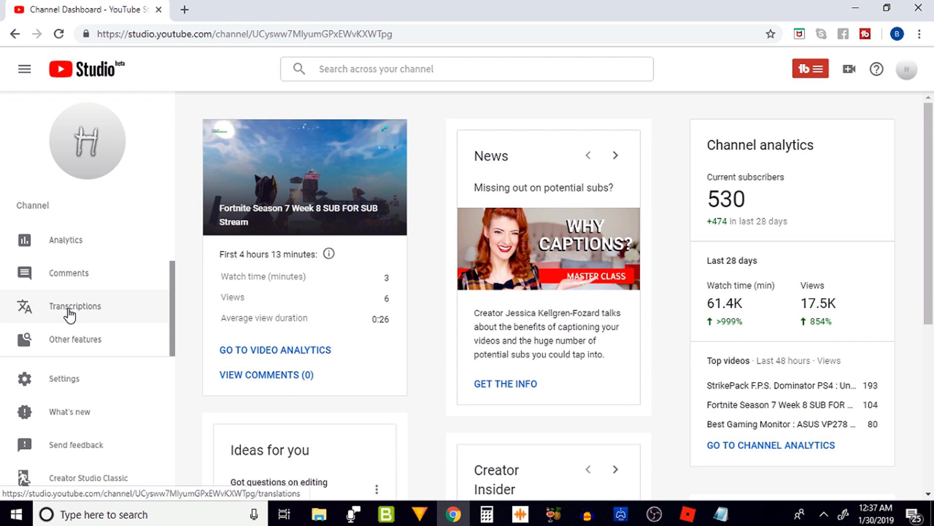
click(75, 339)
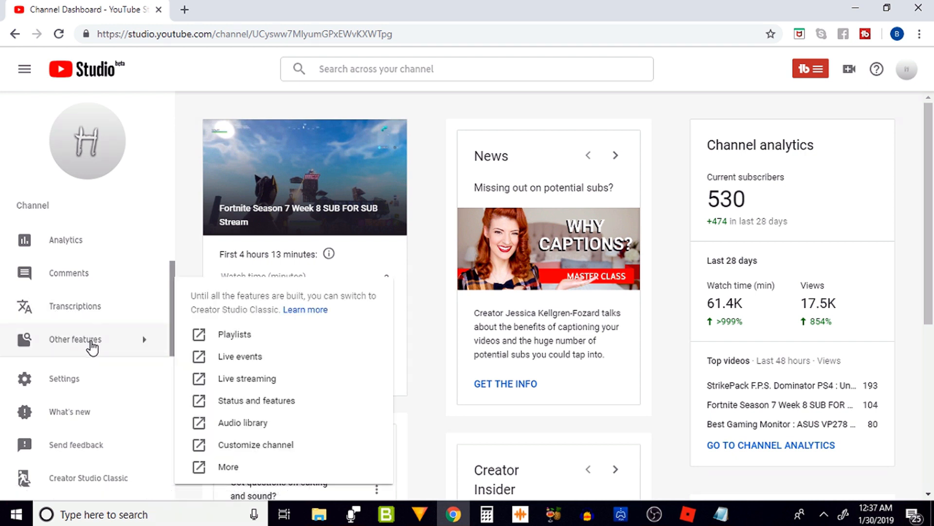
mouse_move(261, 445)
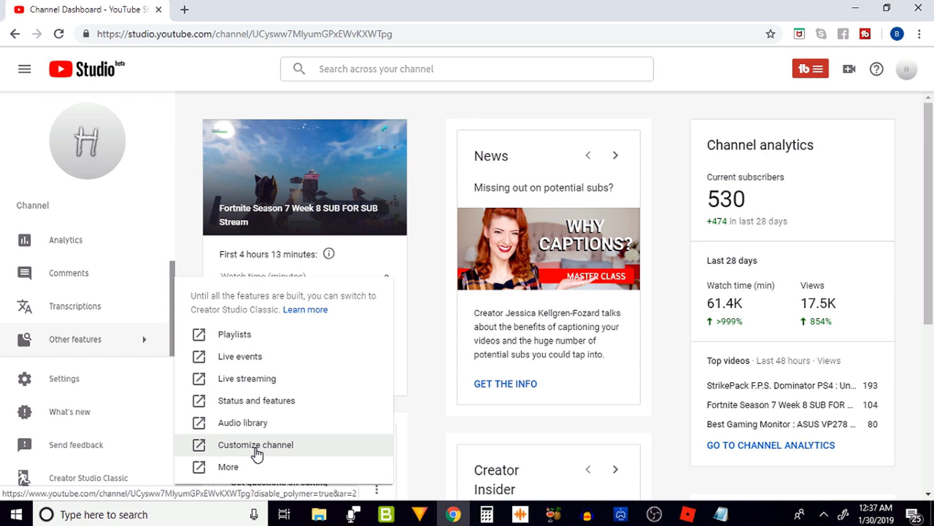
click(256, 444)
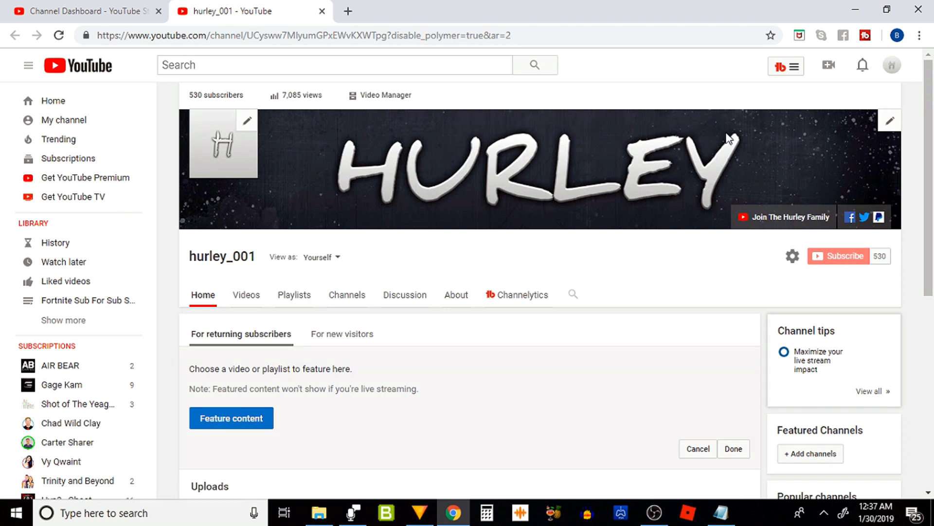
mouse_move(773, 22)
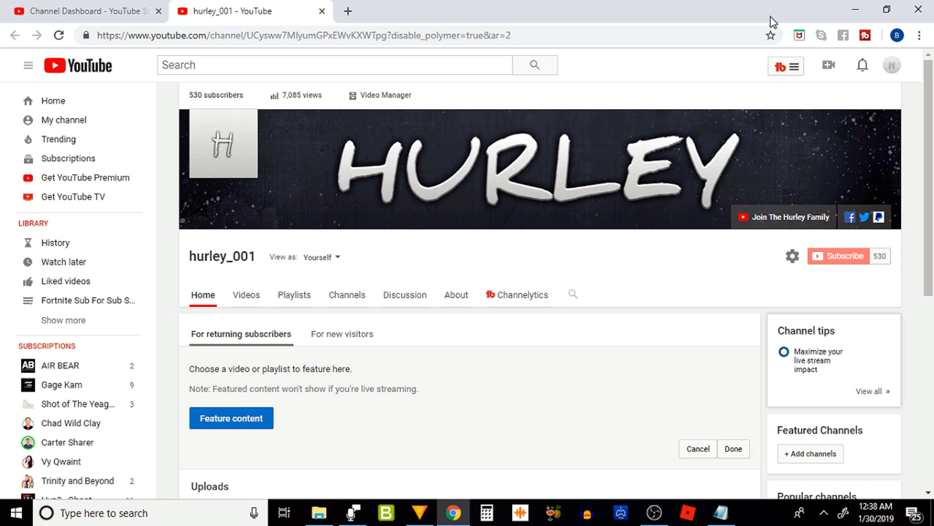
Choose Edit links from the channel art's pencil menu to show the four links
click(891, 125)
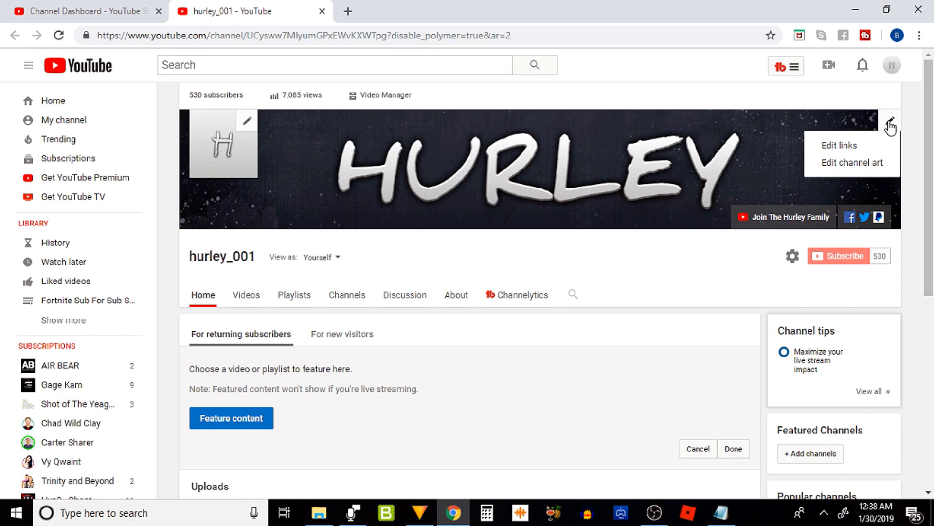
click(838, 145)
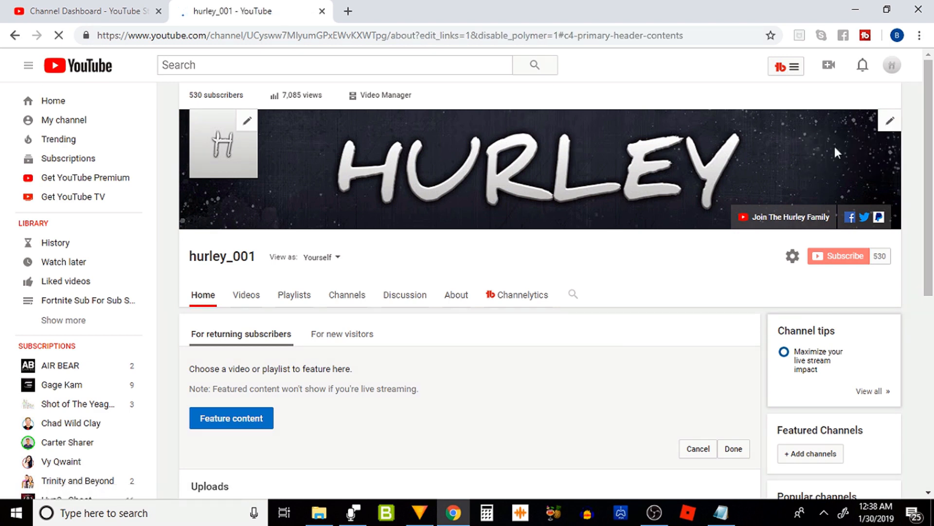
click(457, 295)
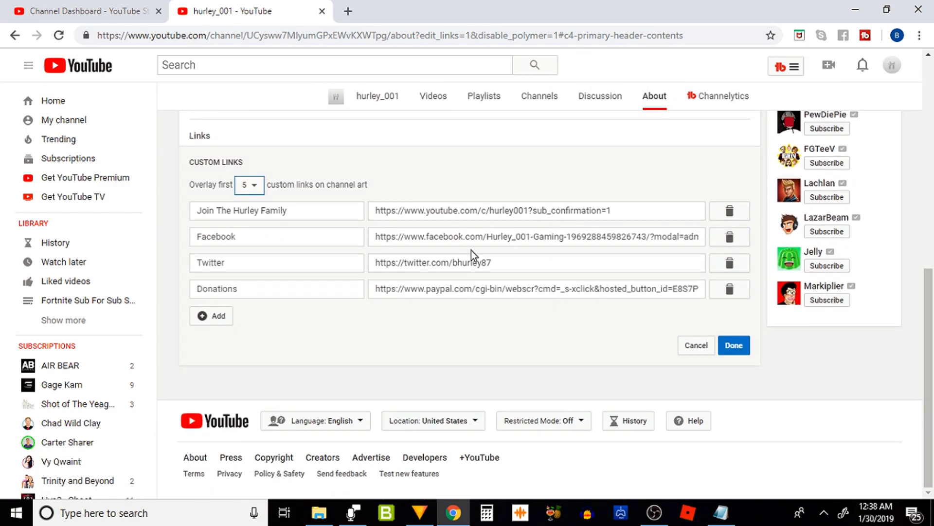
mouse_move(384, 258)
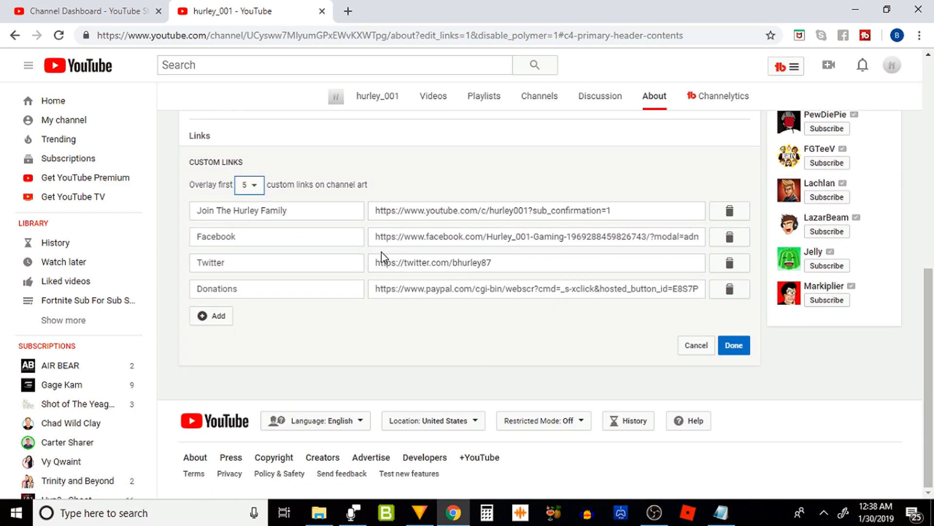
mouse_move(410, 258)
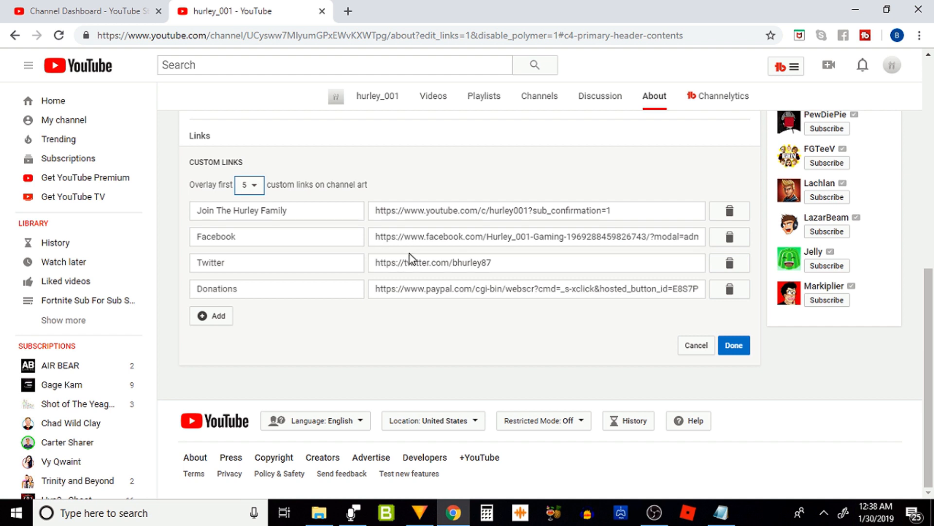
click(248, 185)
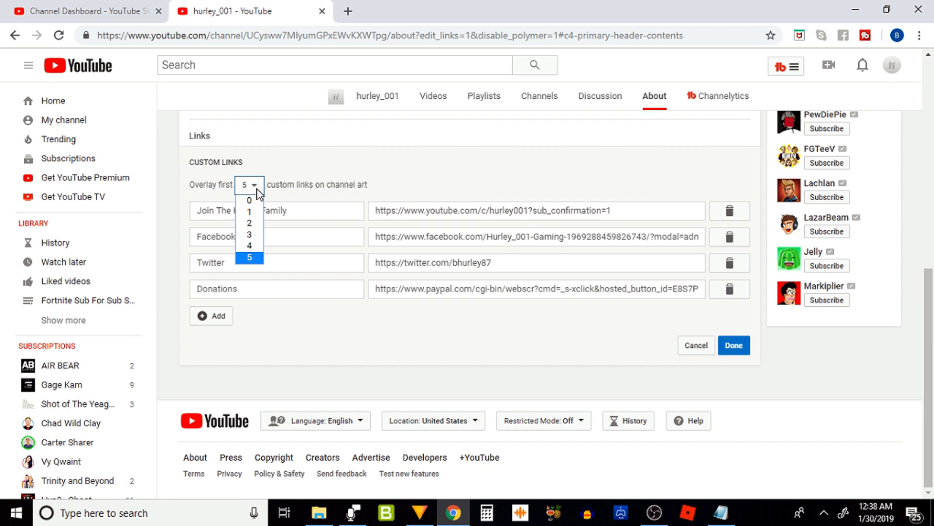
click(249, 257)
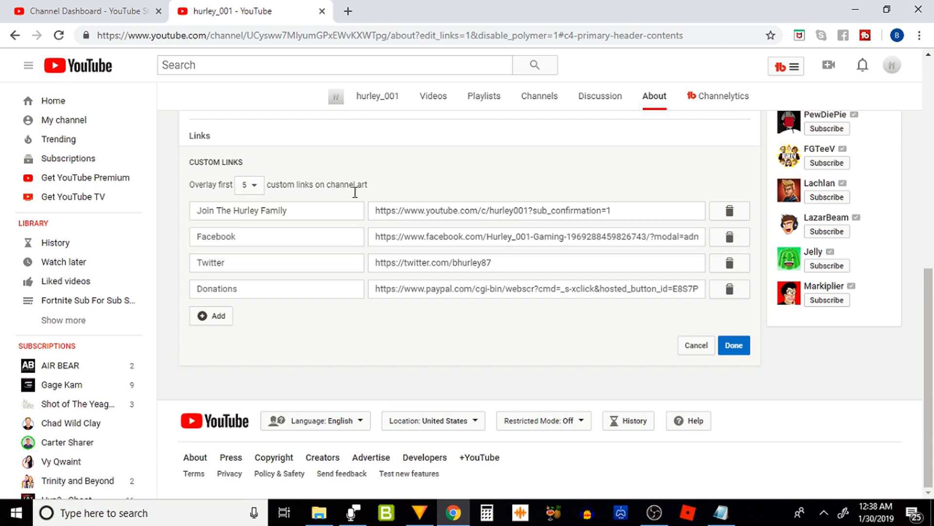
mouse_move(316, 188)
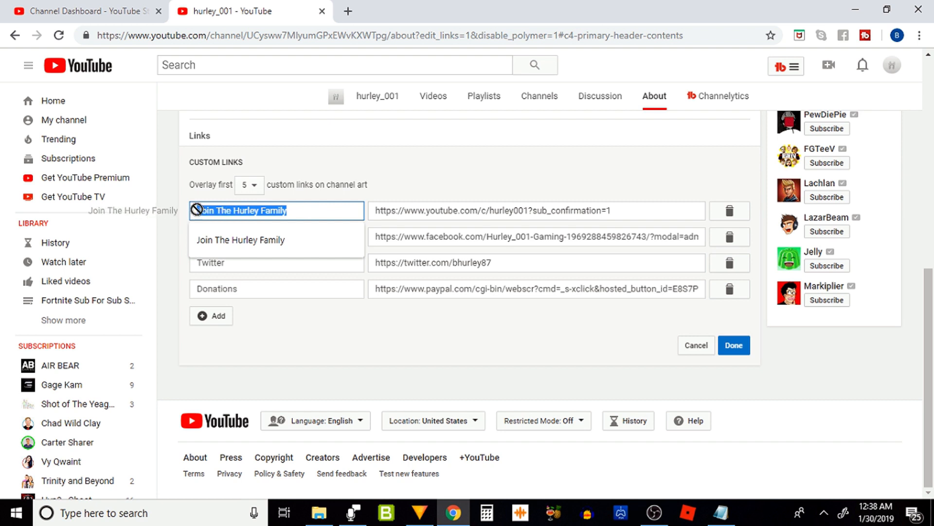
click(288, 210)
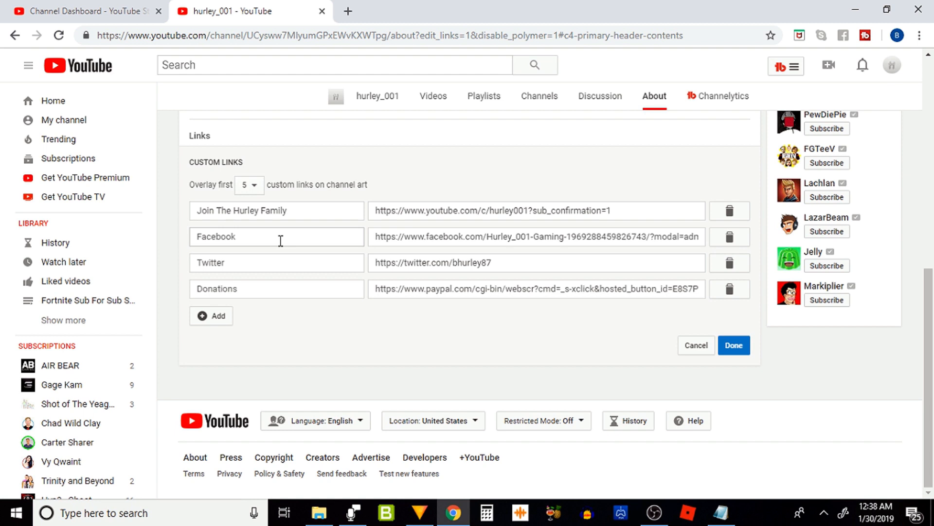
mouse_move(359, 241)
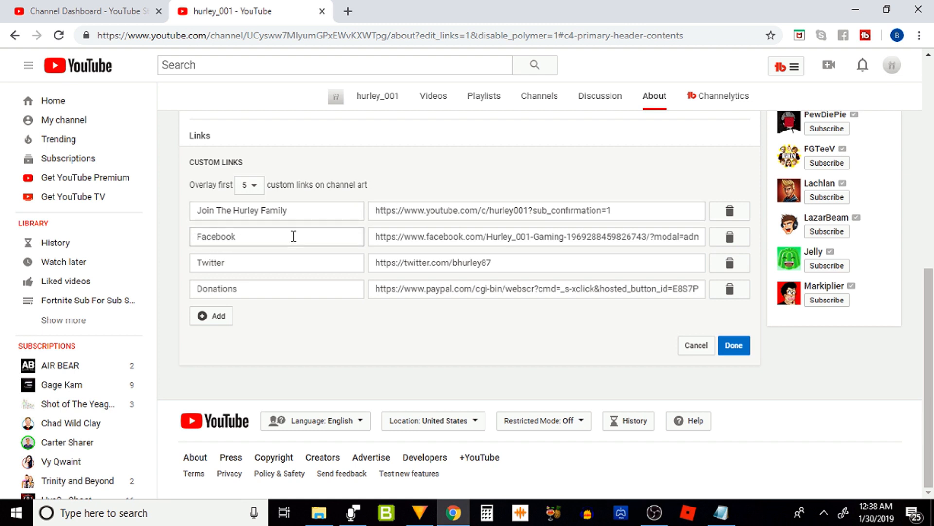
mouse_move(493, 236)
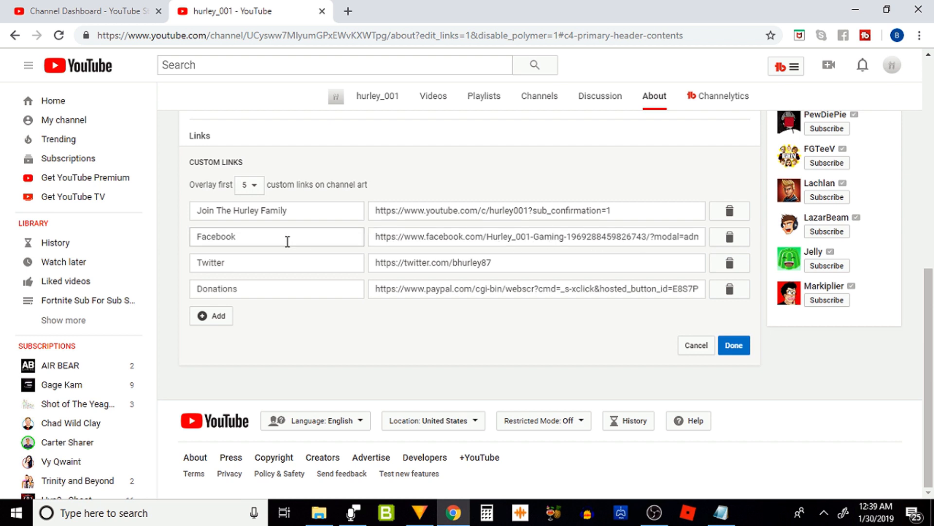
mouse_move(431, 237)
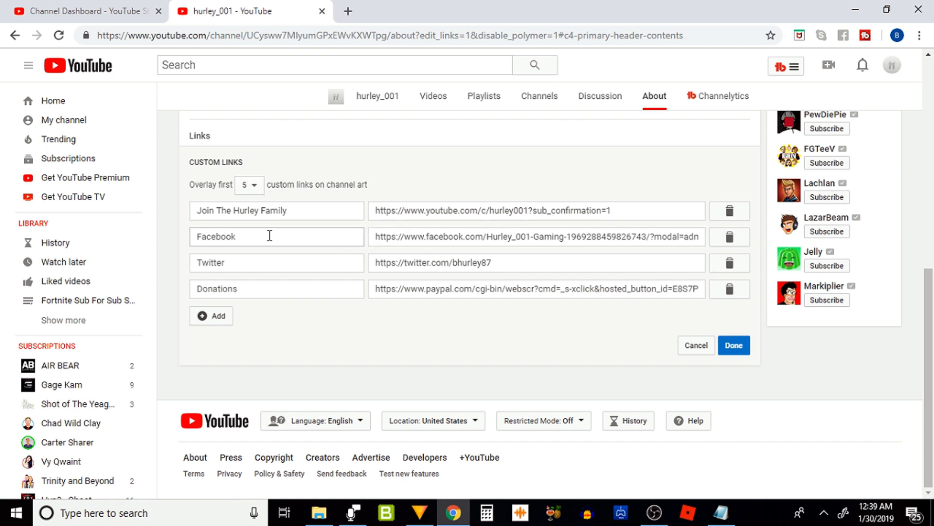
Retitle the second custom link 'Facebook'
click(276, 236)
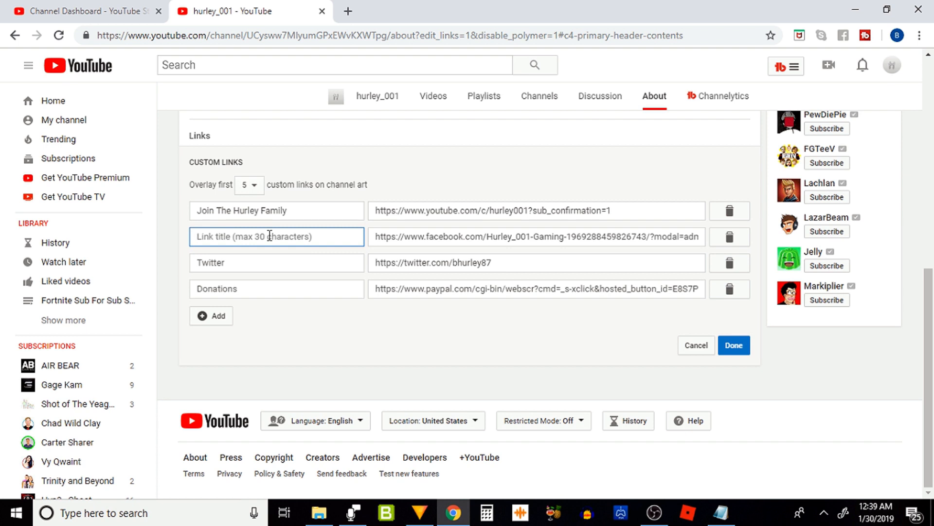
text(Facebook.com)
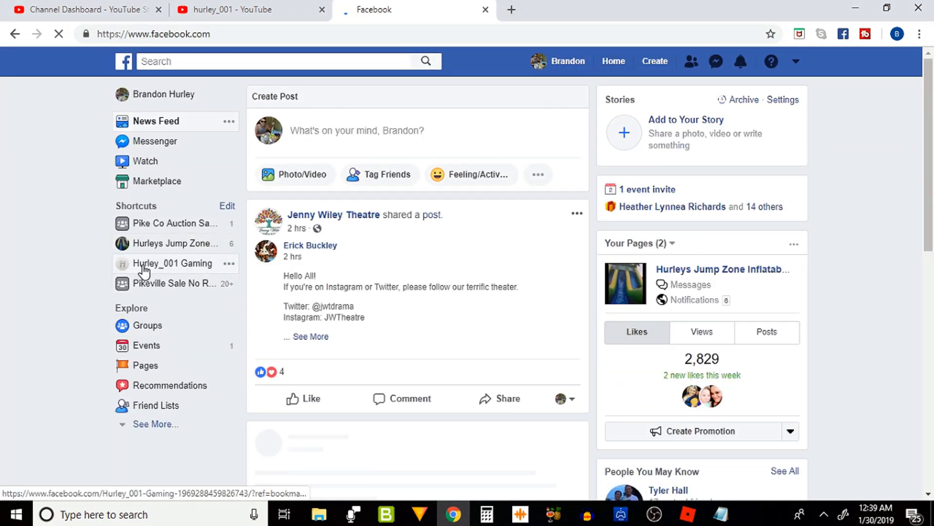
mouse_move(209, 269)
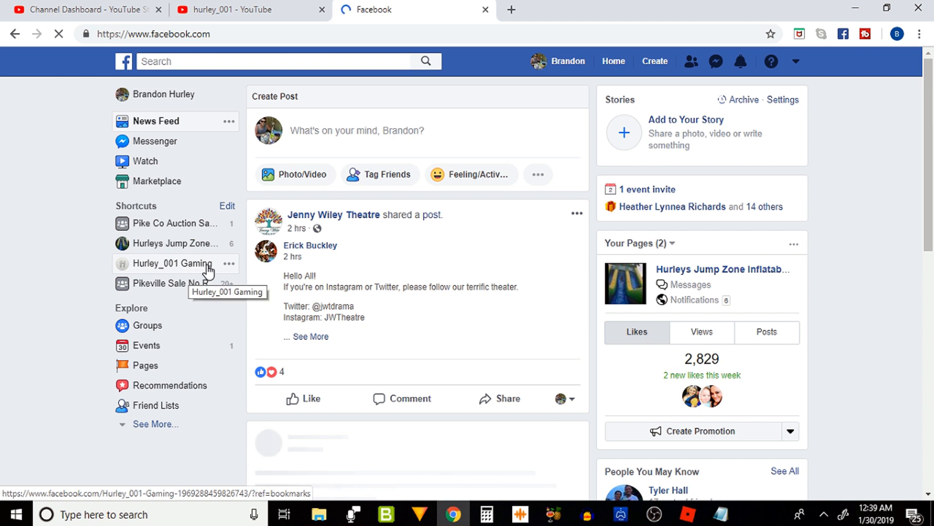
Paste the Hurley_001 Gaming Facebook page address into the Facebook link's URL
click(172, 262)
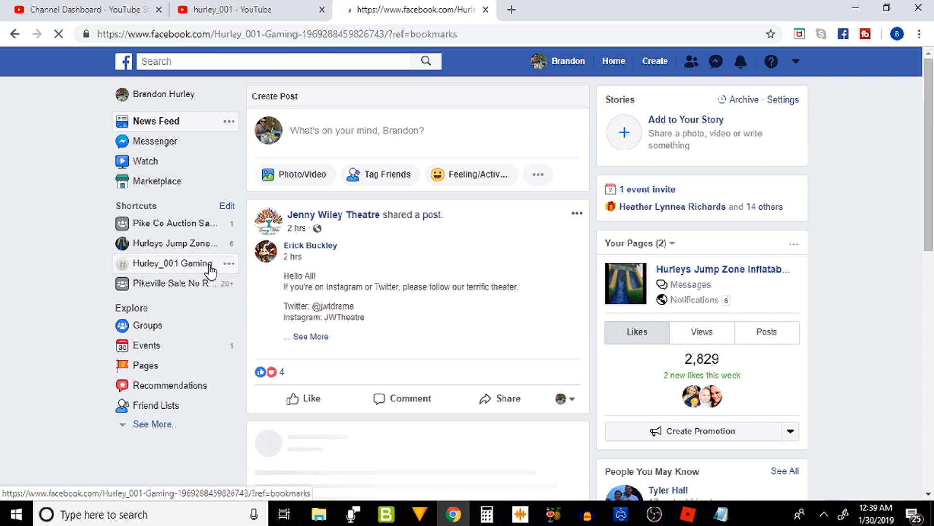
click(172, 263)
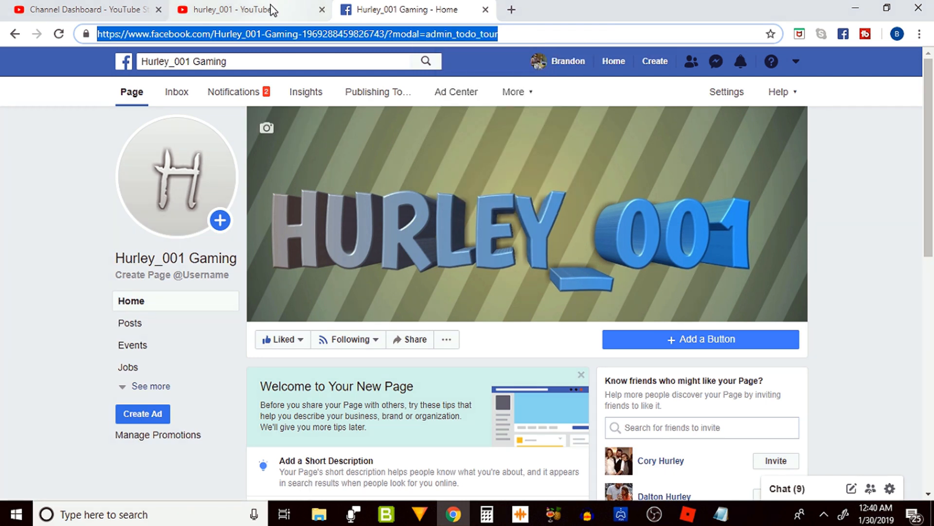
click(233, 9)
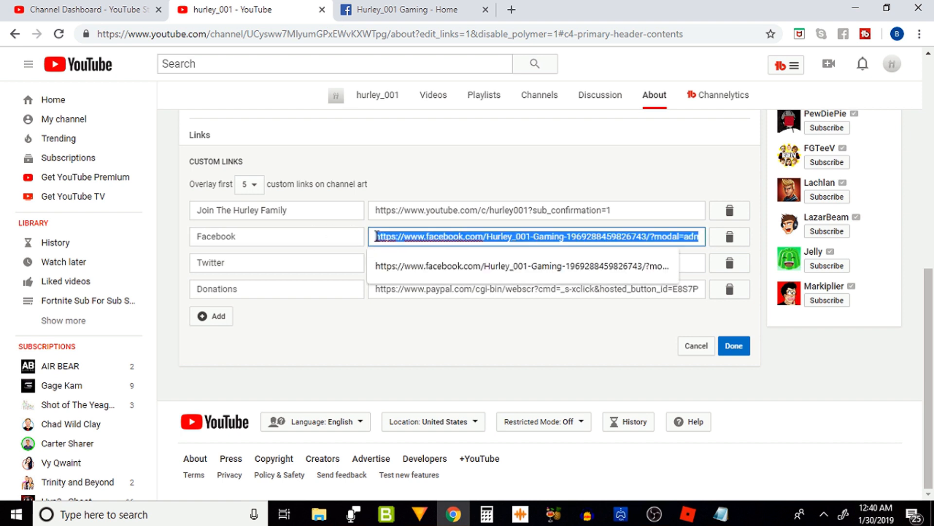
right_click(534, 236)
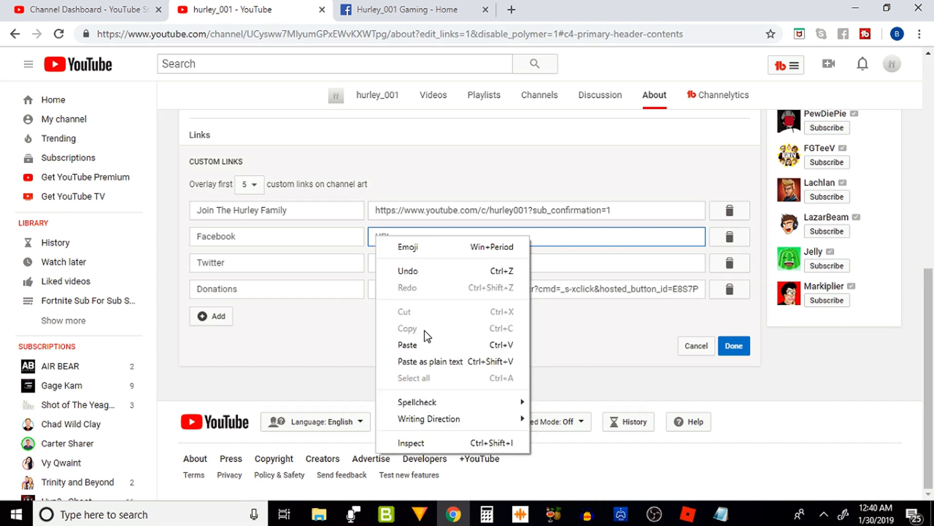
click(407, 344)
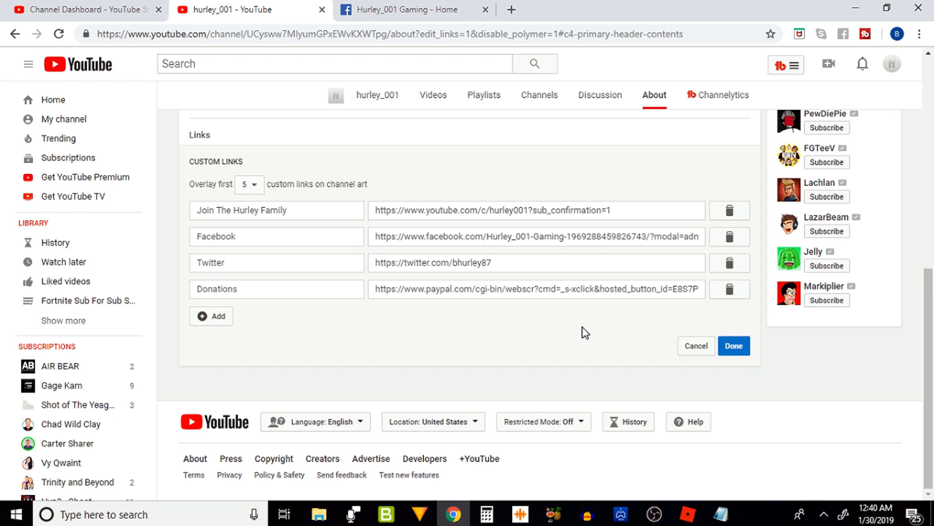
mouse_move(654, 331)
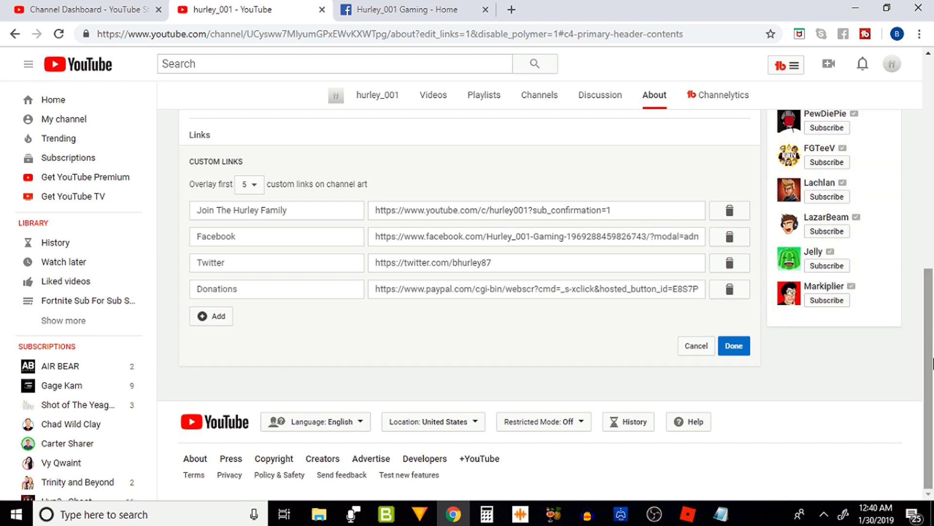
Open a new browser tab showing the YouTube home page
double_click(278, 209)
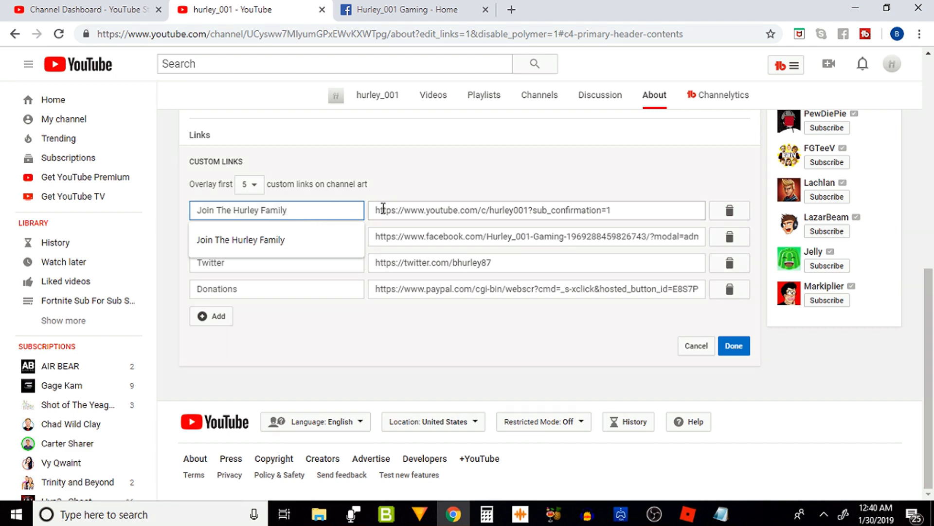
click(411, 10)
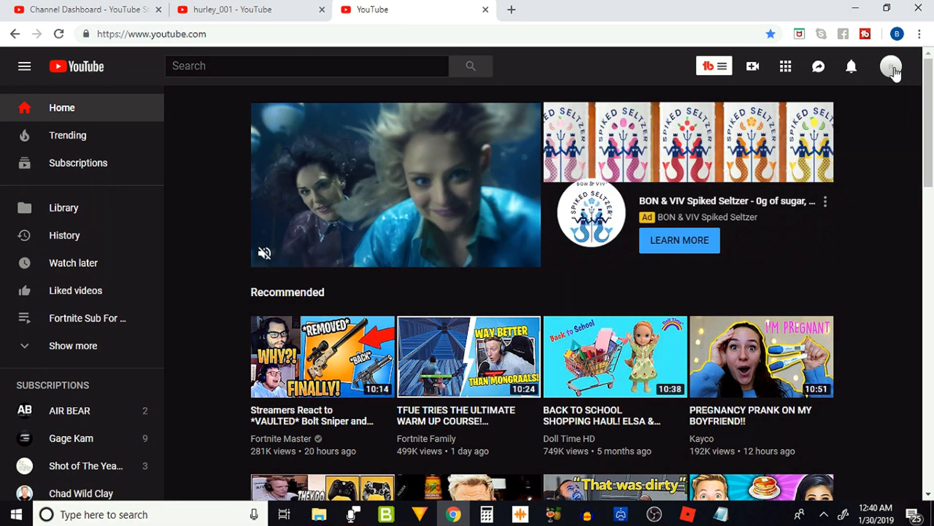
Load the hurley_001 channel in the new tab, then return to the links editor
click(891, 65)
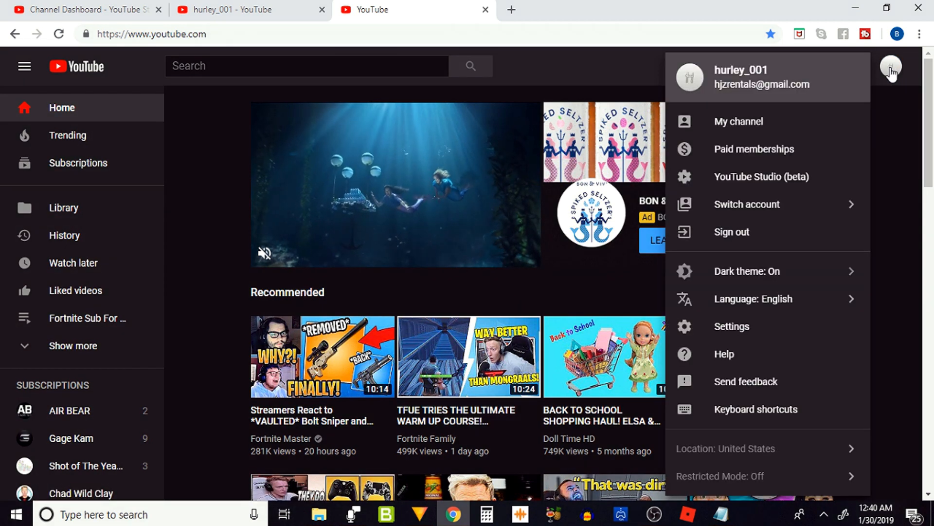
click(739, 121)
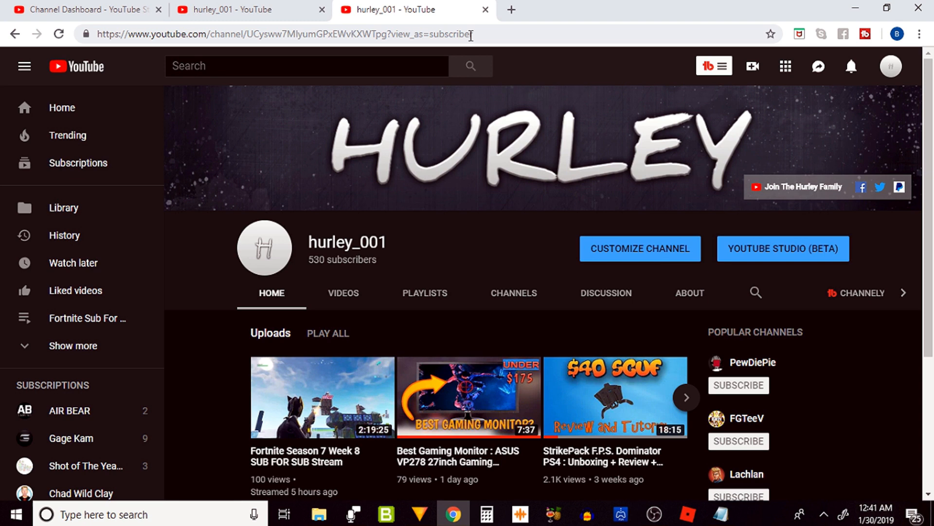
click(286, 34)
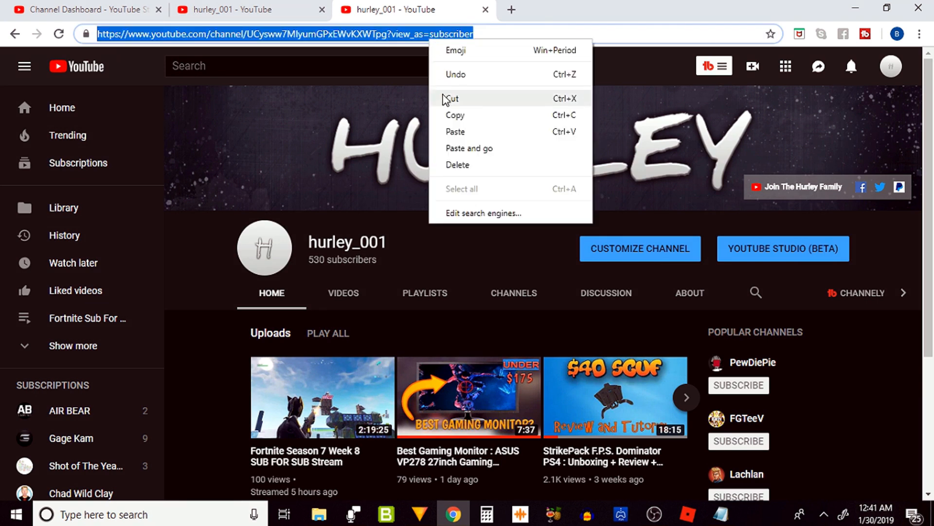
mouse_move(343, 19)
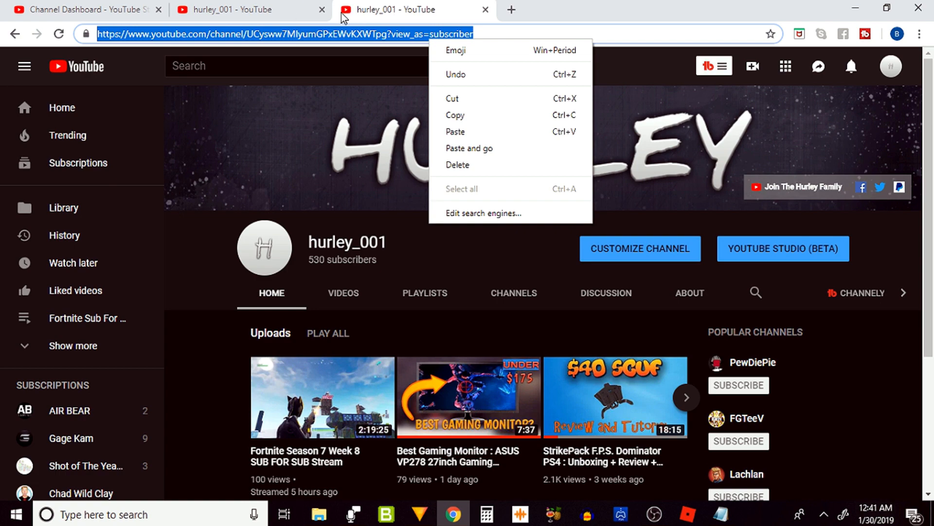
click(238, 10)
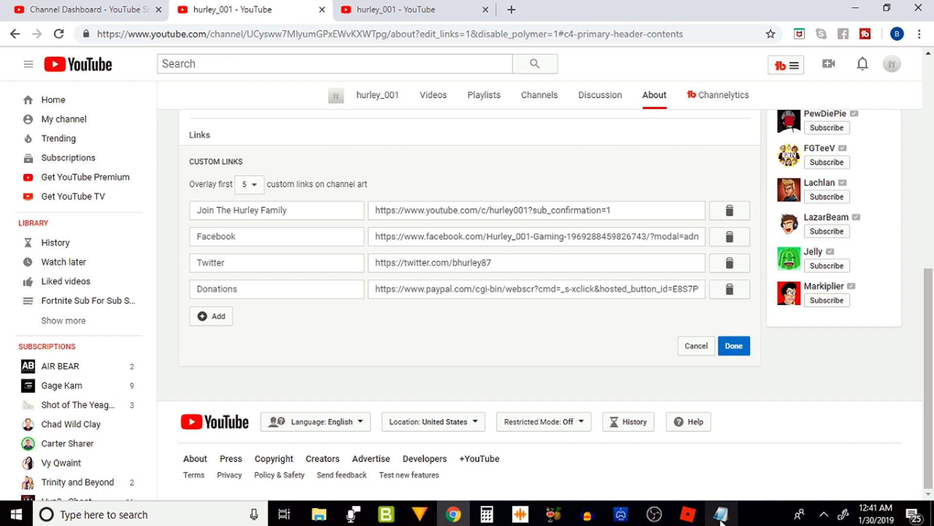
mouse_move(721, 513)
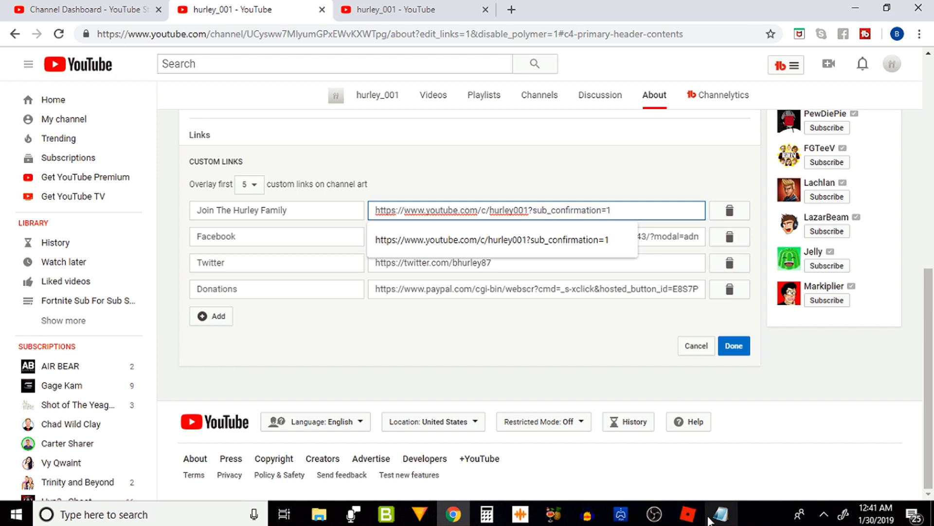
click(721, 514)
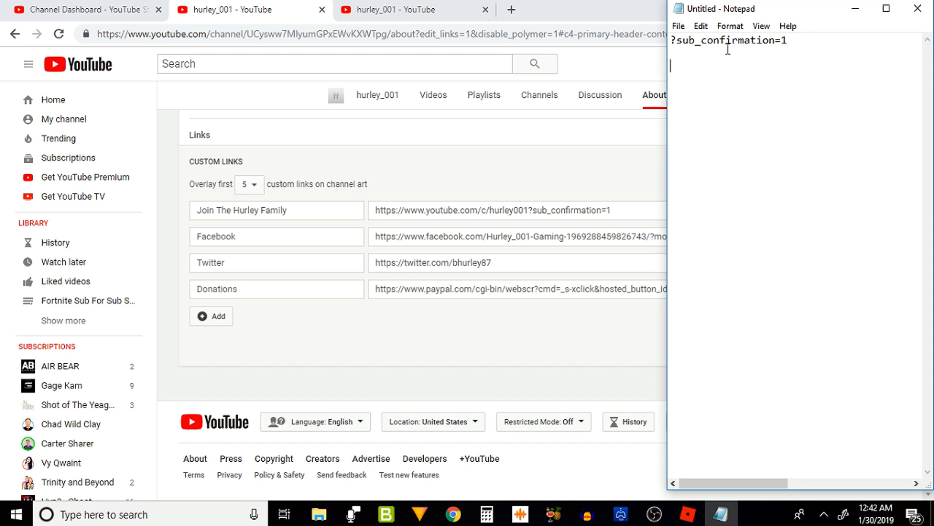
mouse_move(860, 34)
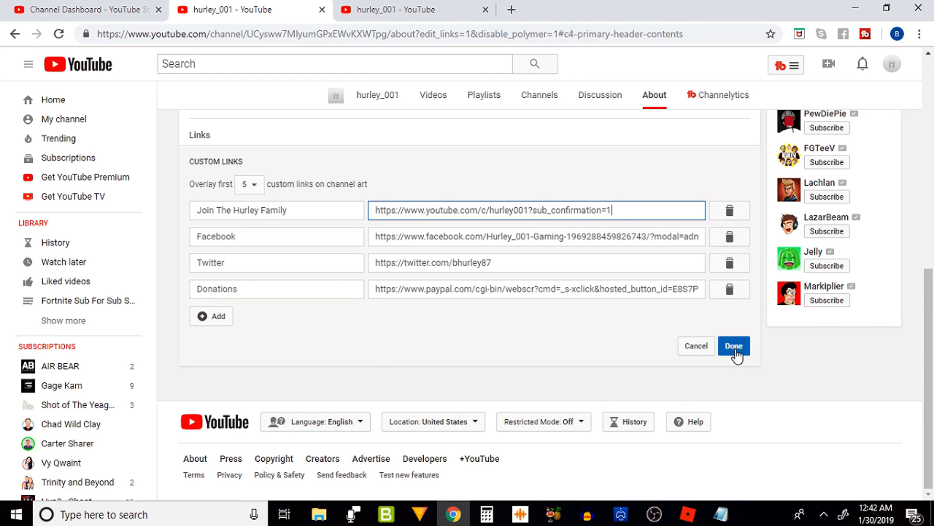
Save the four custom links with Done and go to youtube.com
click(733, 346)
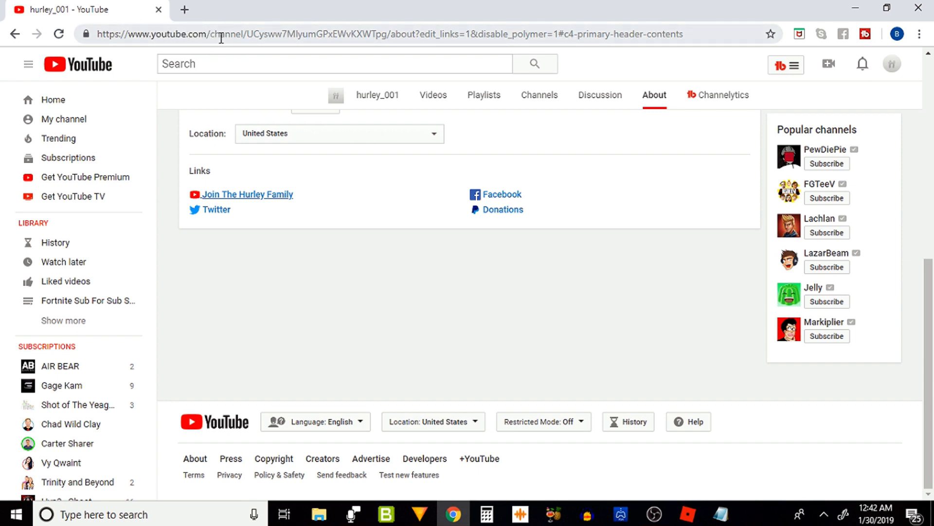
click(358, 34)
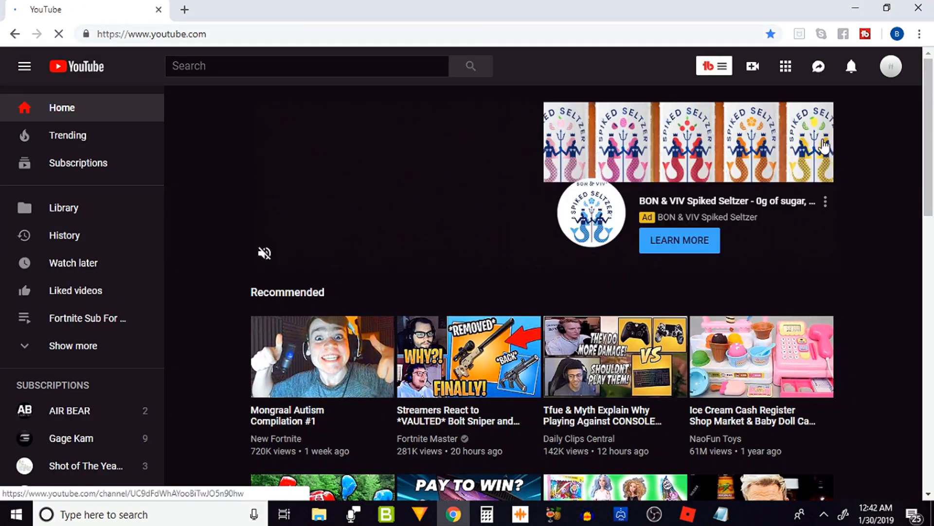
Open My channel from the avatar menu to view the banner links
click(890, 66)
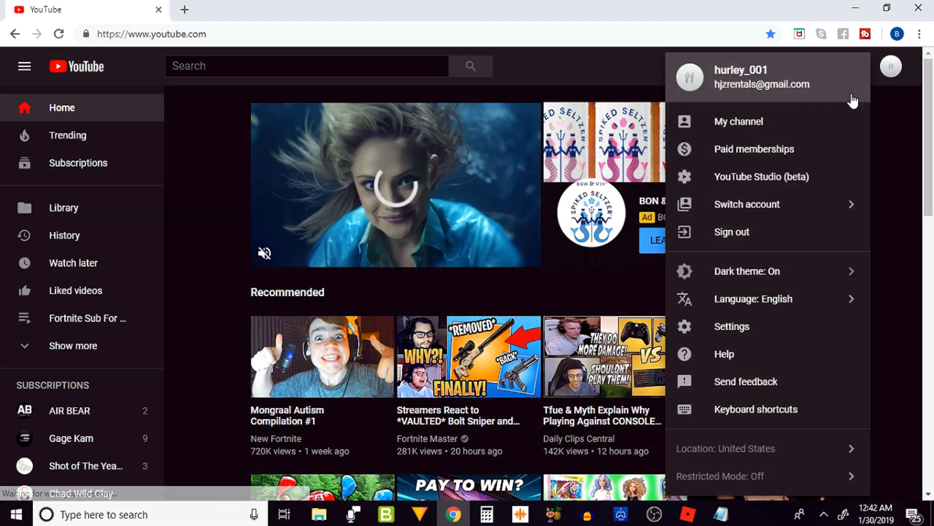
click(738, 121)
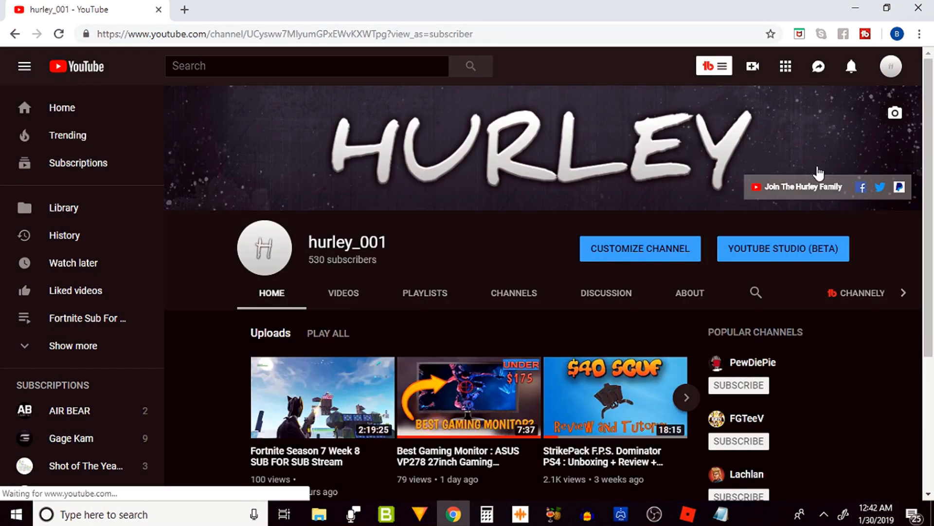
mouse_move(826, 189)
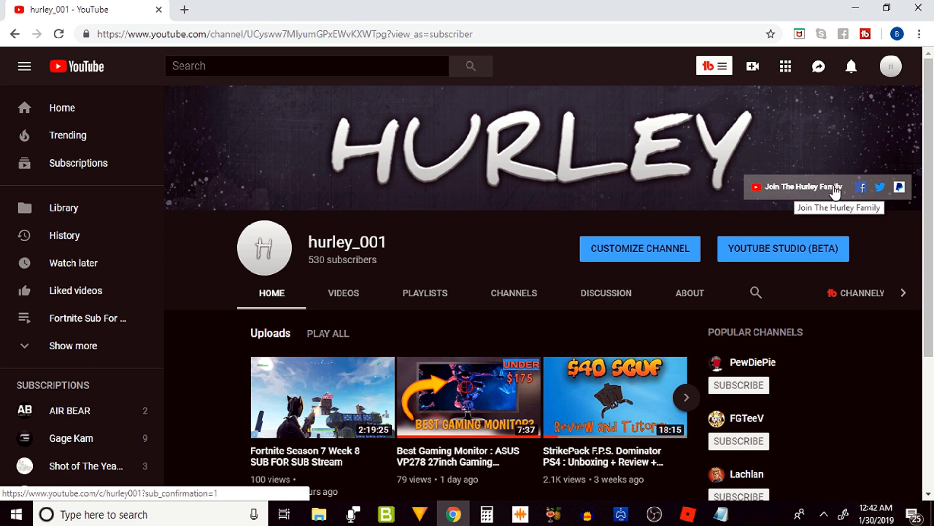
mouse_move(862, 188)
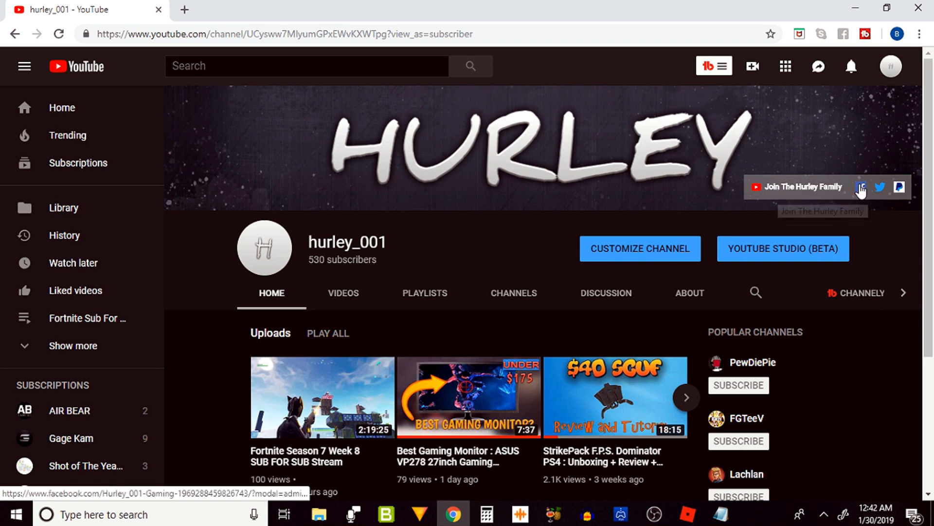
mouse_move(887, 197)
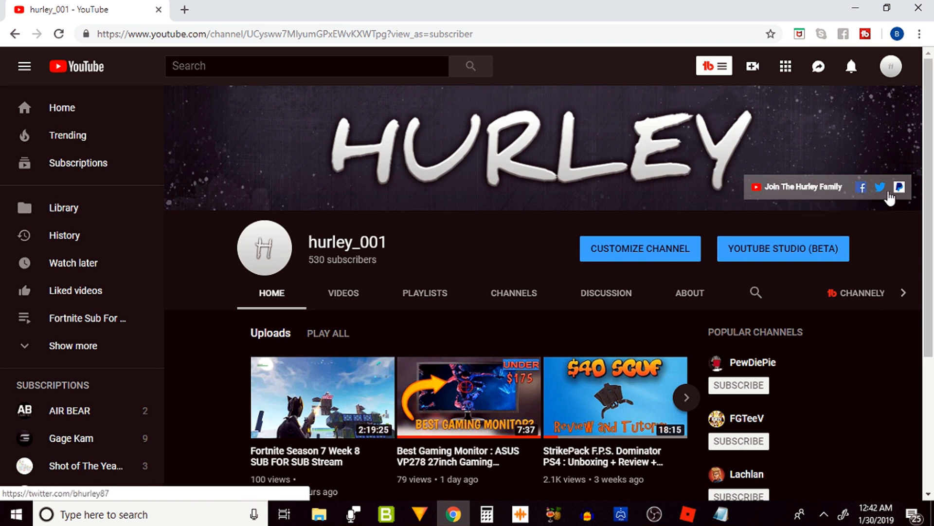
mouse_move(796, 186)
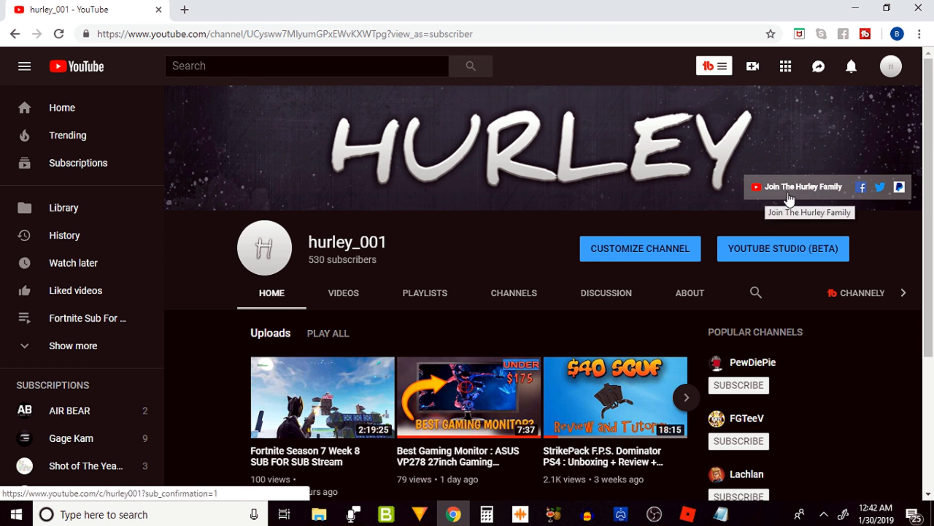
Test the Join The Hurley Family link and close its subscription confirmation
click(802, 187)
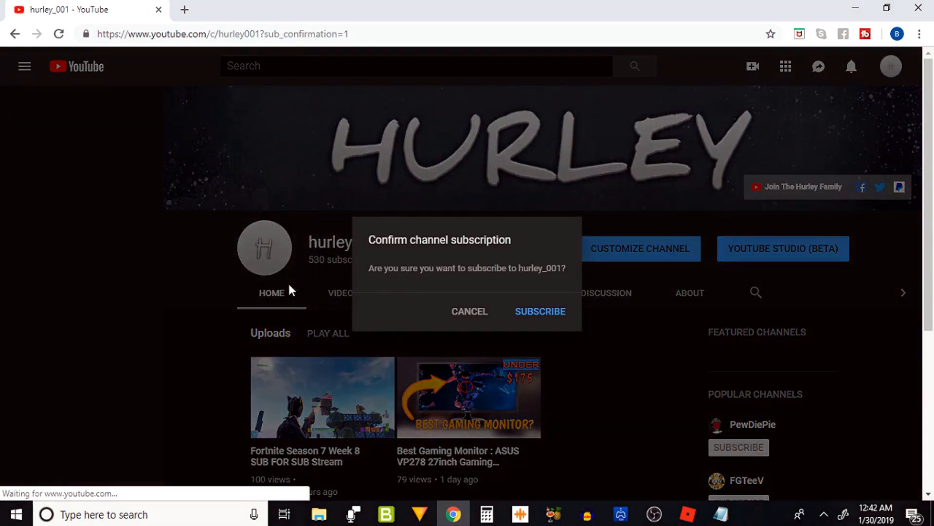
click(23, 67)
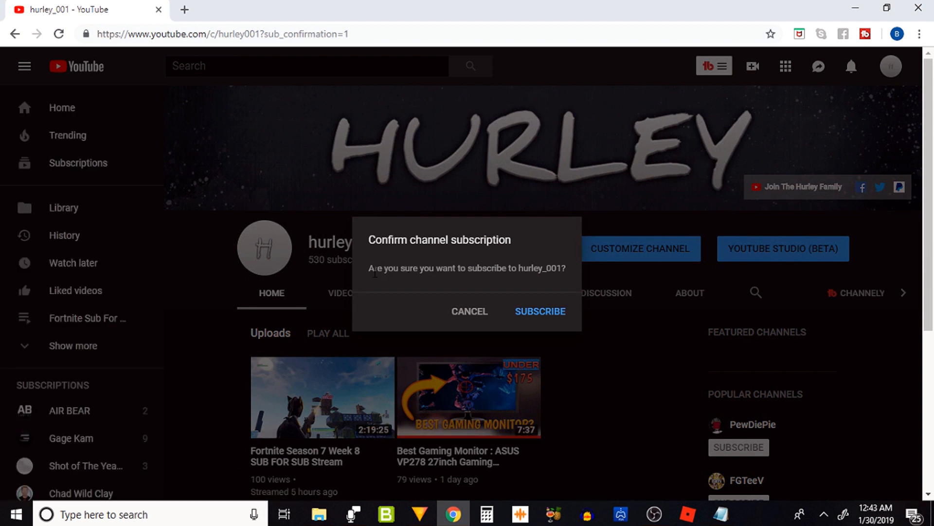
mouse_move(468, 286)
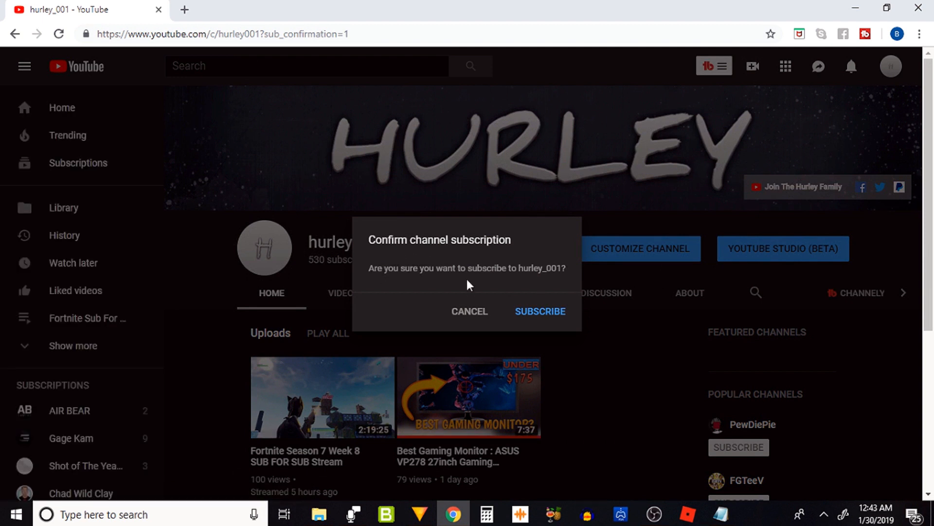
mouse_move(531, 318)
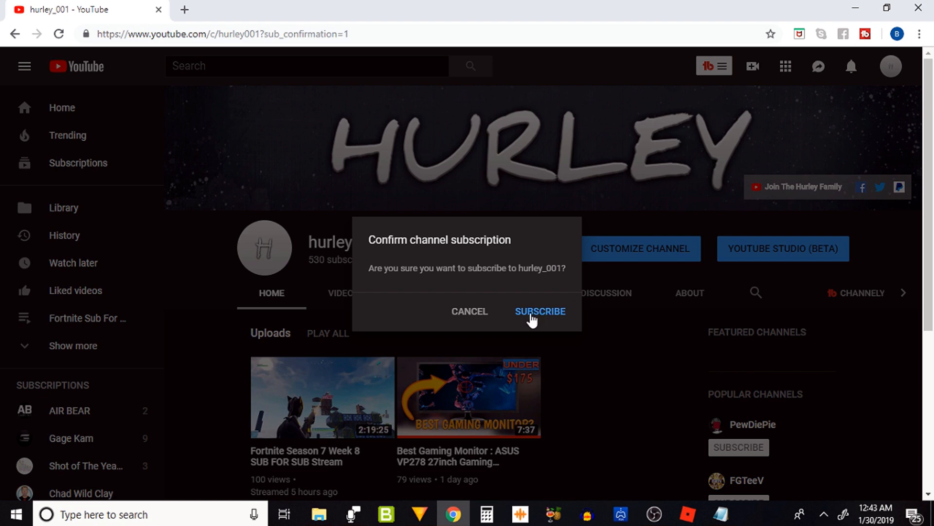
mouse_move(501, 310)
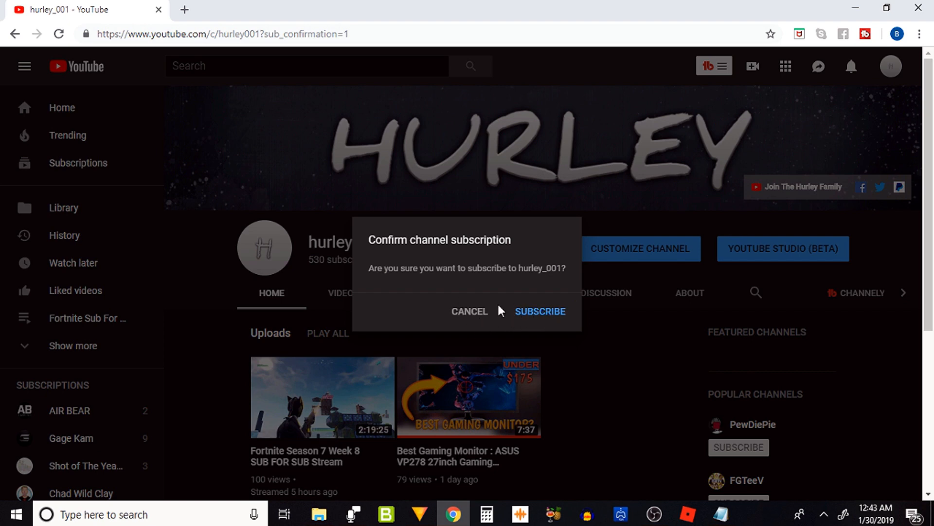
click(469, 310)
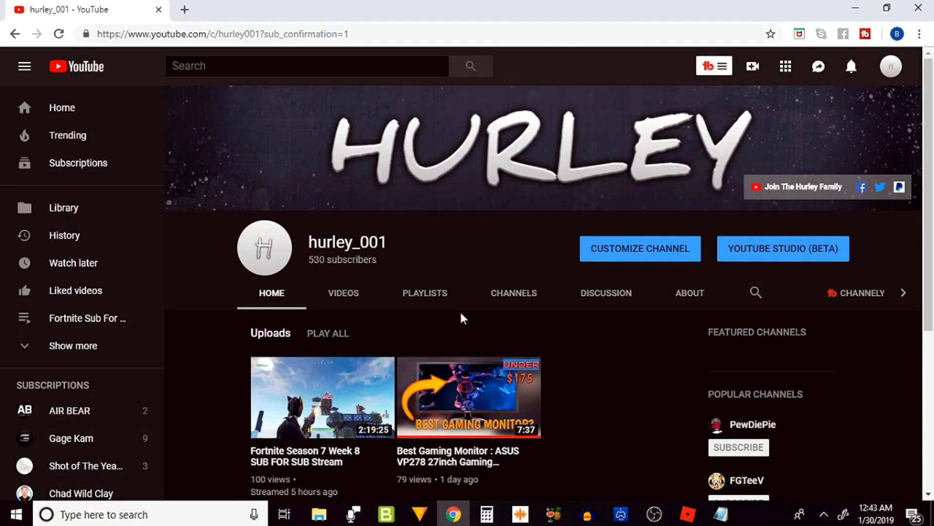
mouse_move(623, 277)
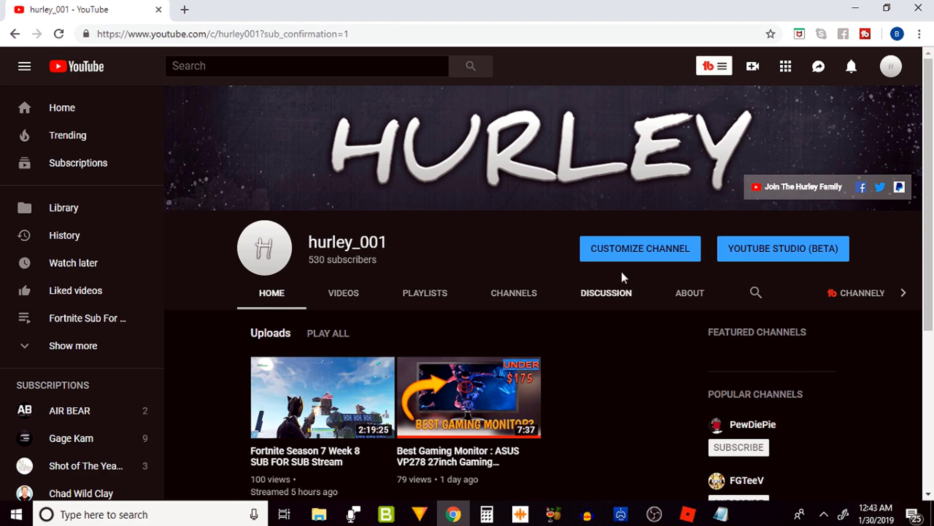